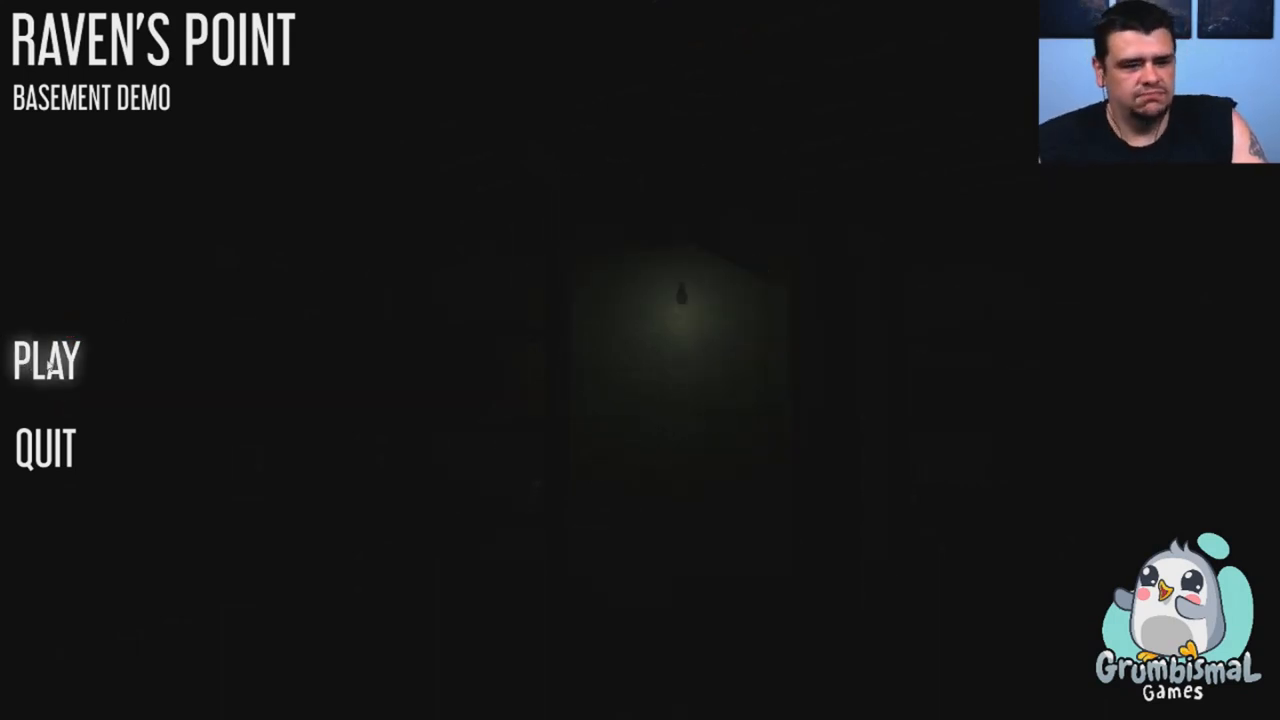
left_click(44, 362)
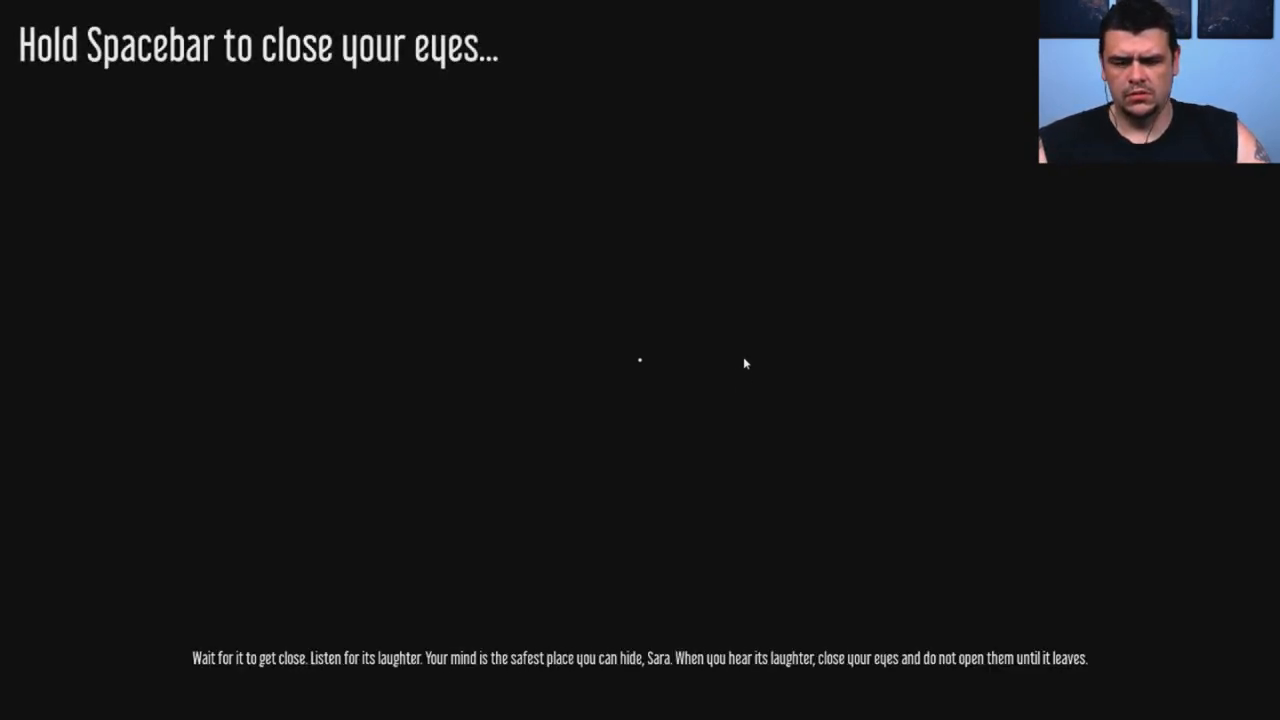
key("space")
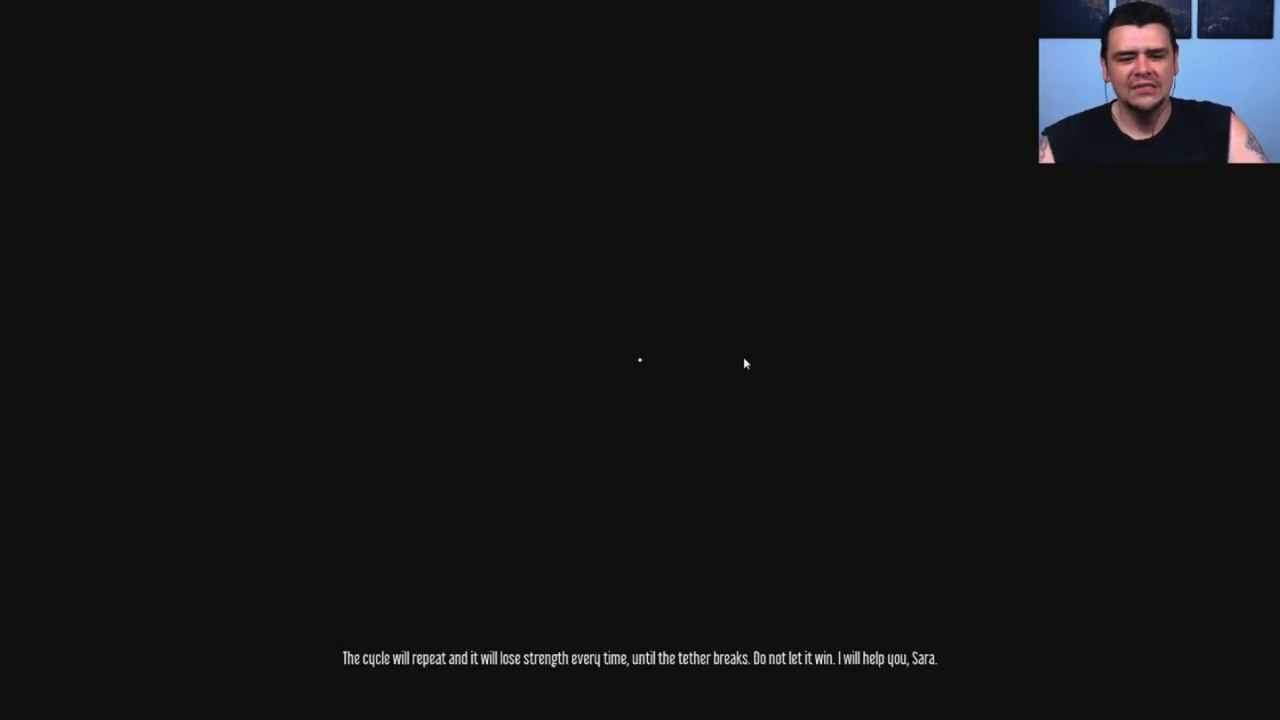
mouse_move(760, 334)
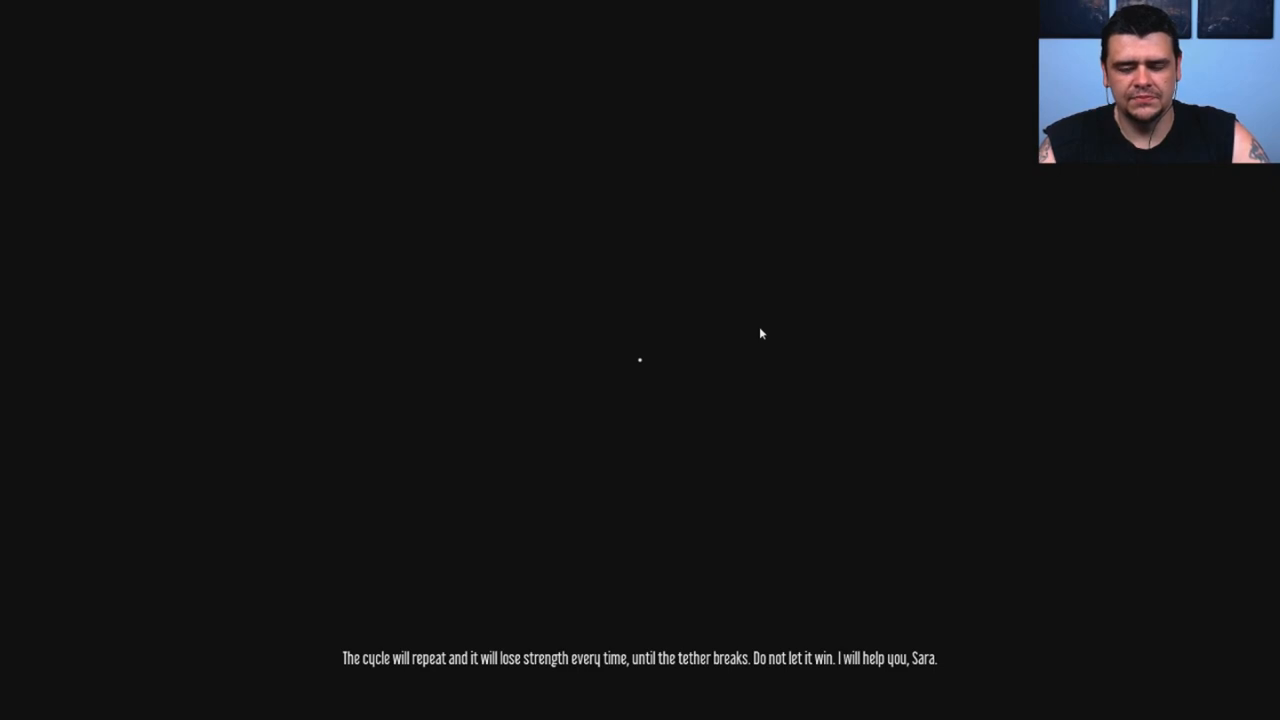
mouse_move(808, 334)
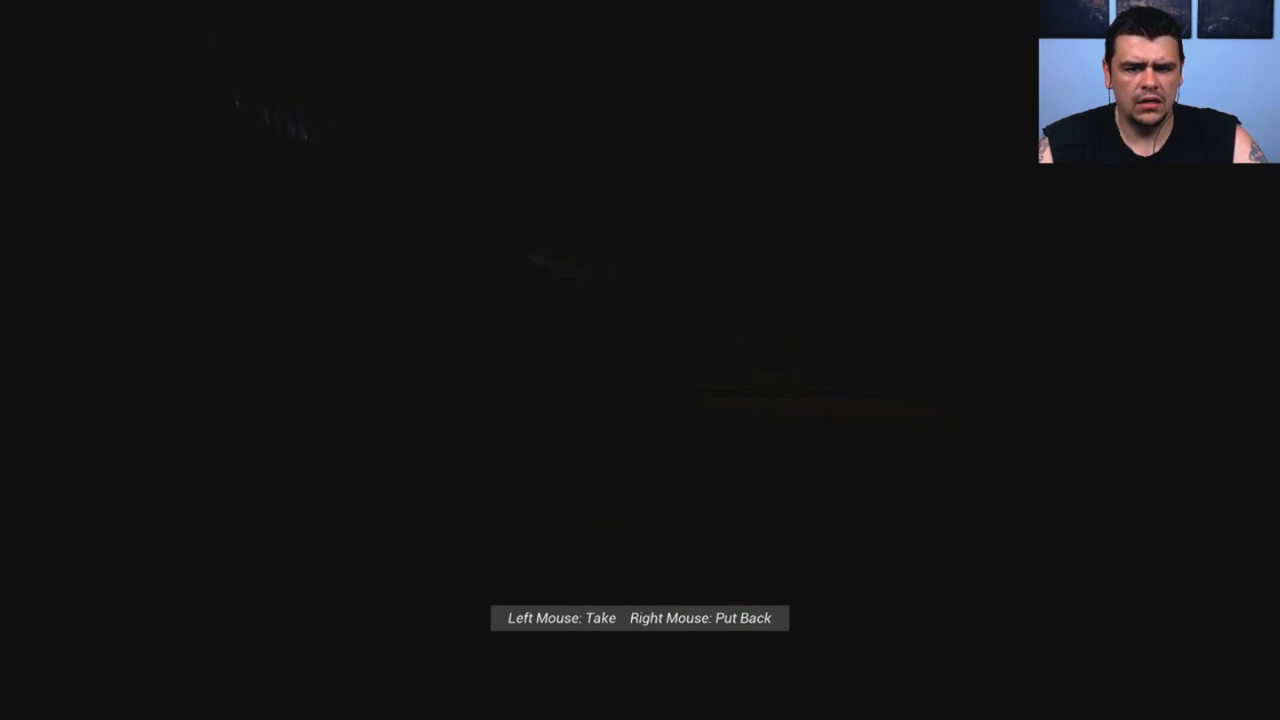
left_click(664, 356)
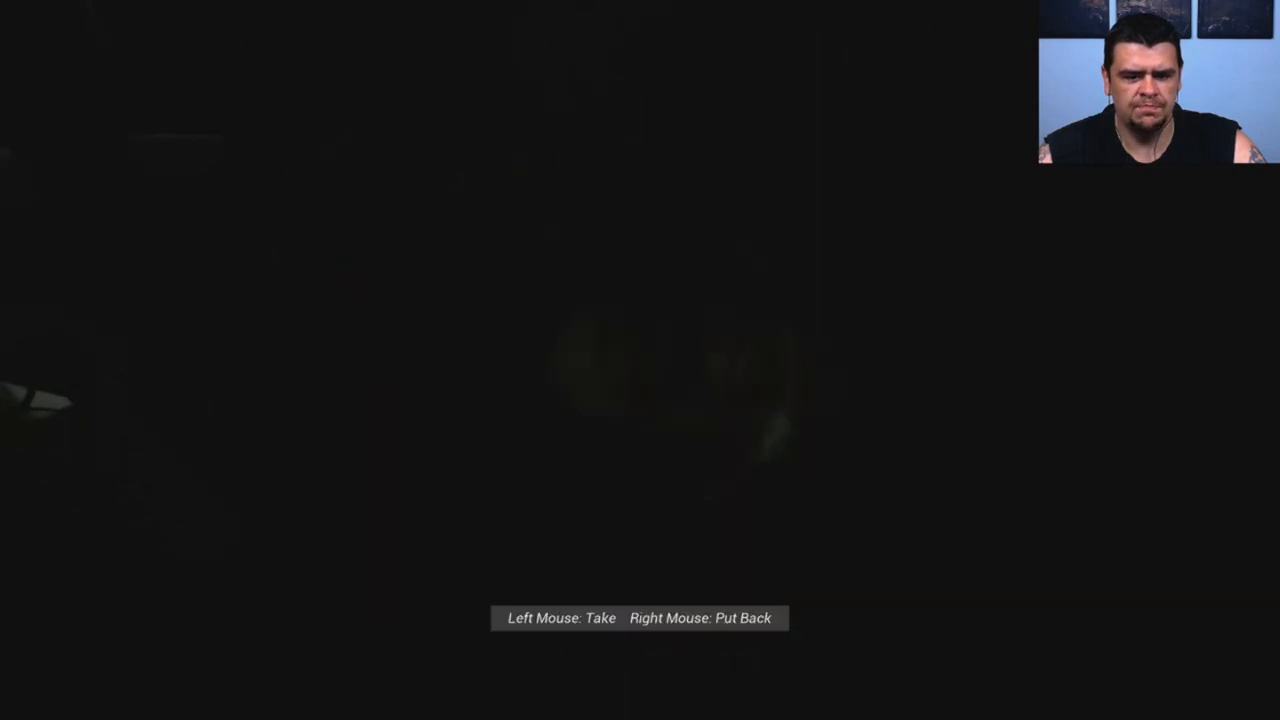
left_click(640, 360)
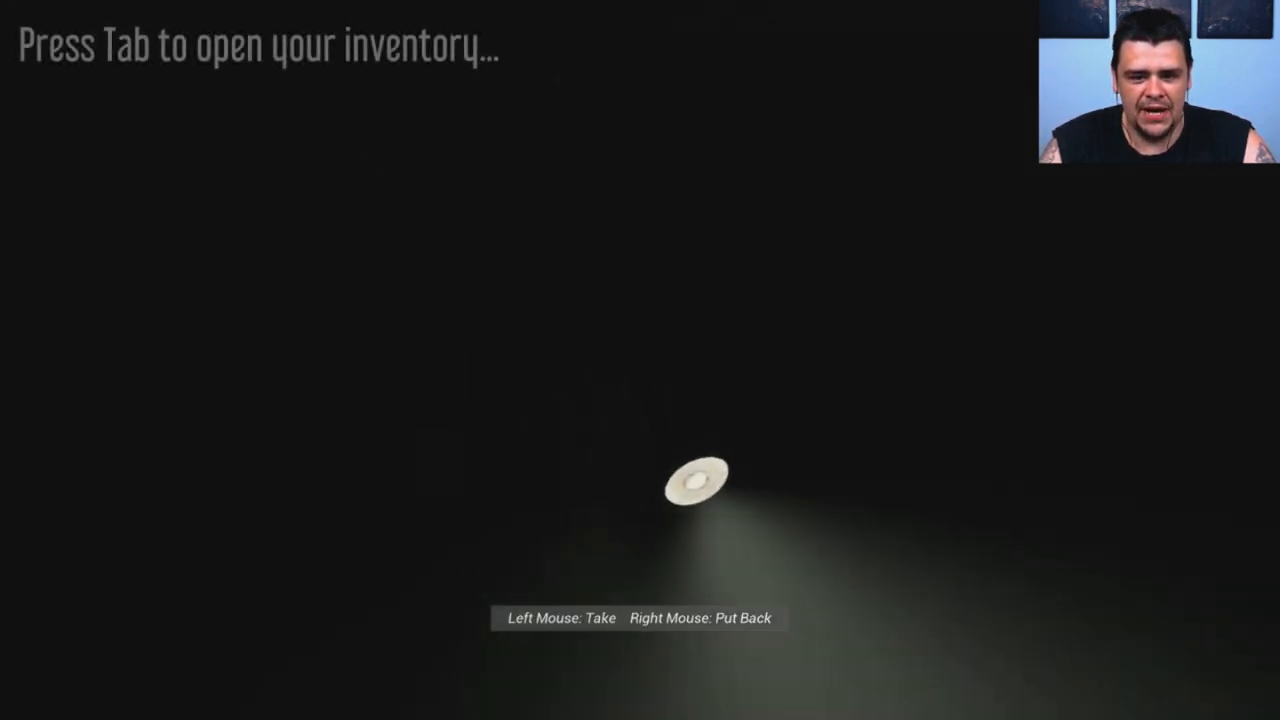
left_click(694, 484)
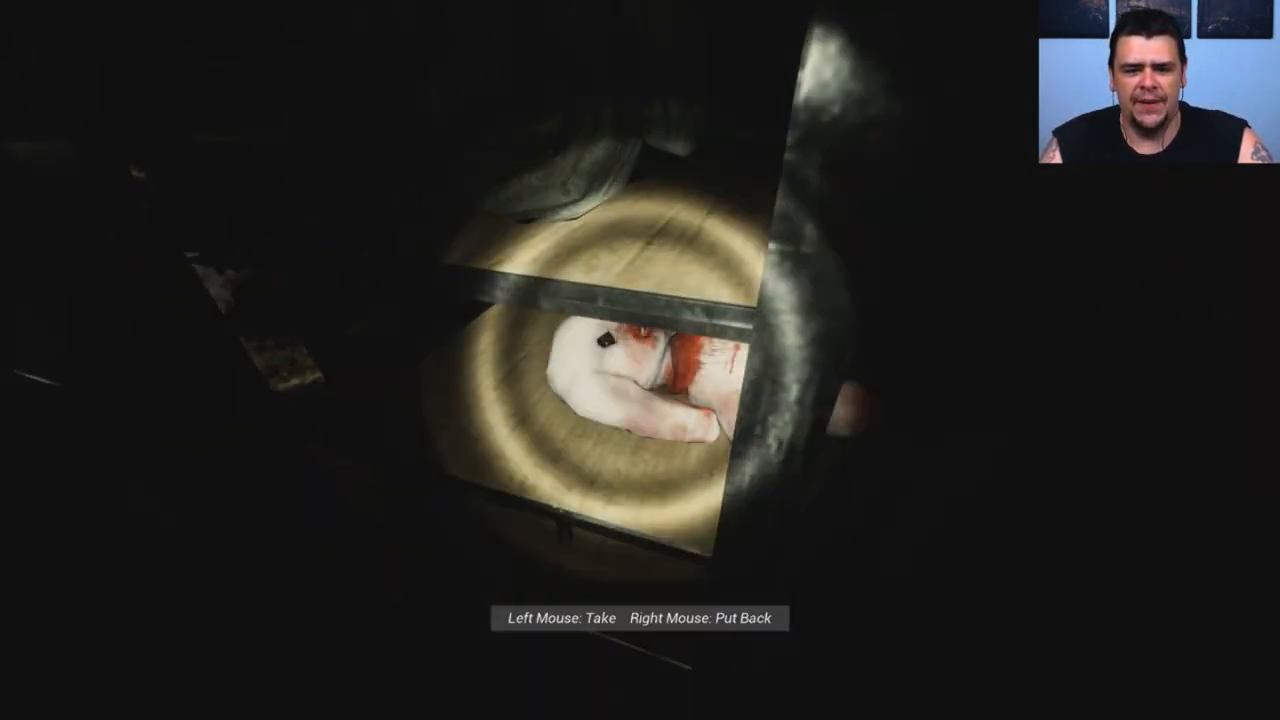
left_click(640, 400)
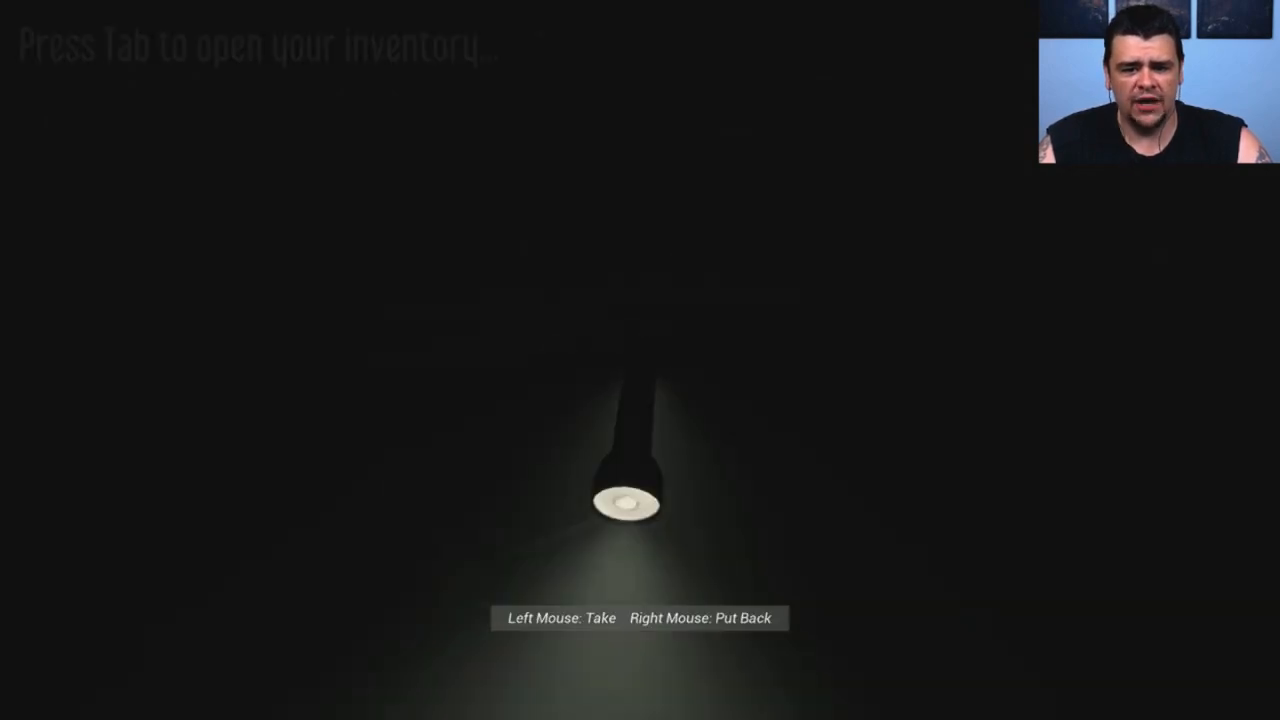
left_click(630, 500)
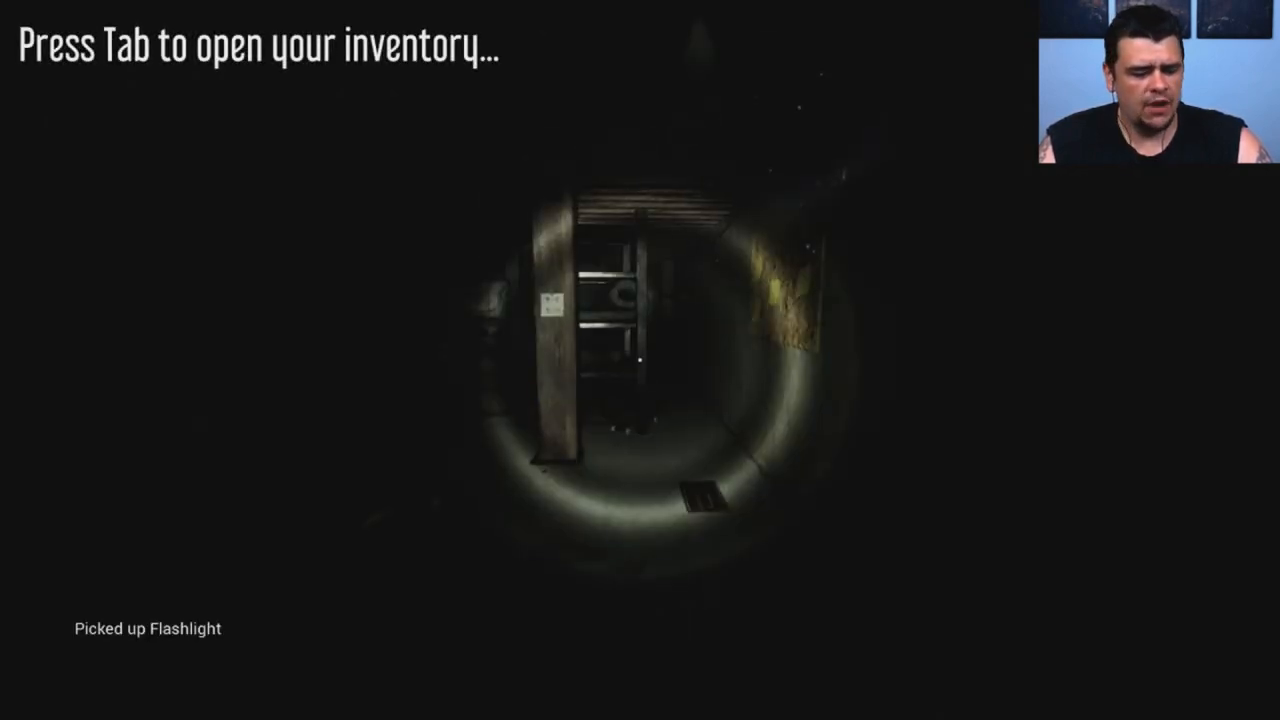